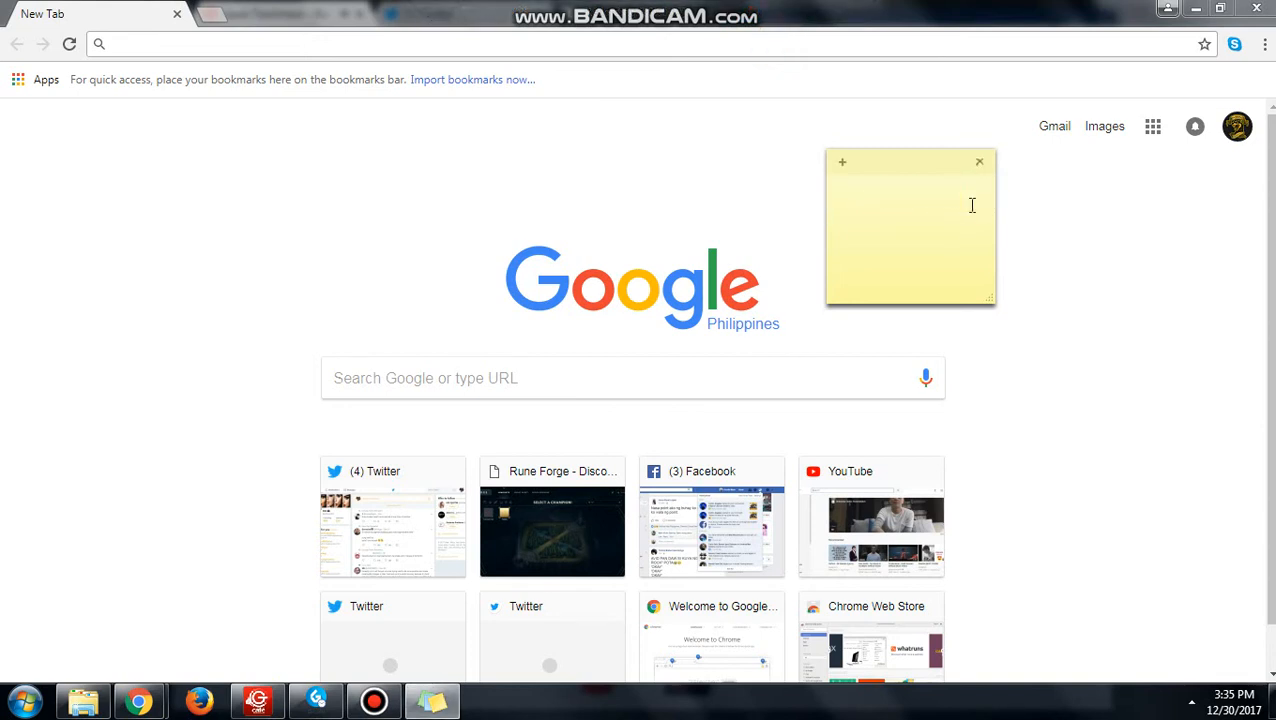
Draft a note saying the video shows how to download a pic from Twitter, then erase it.
type("I'm going")
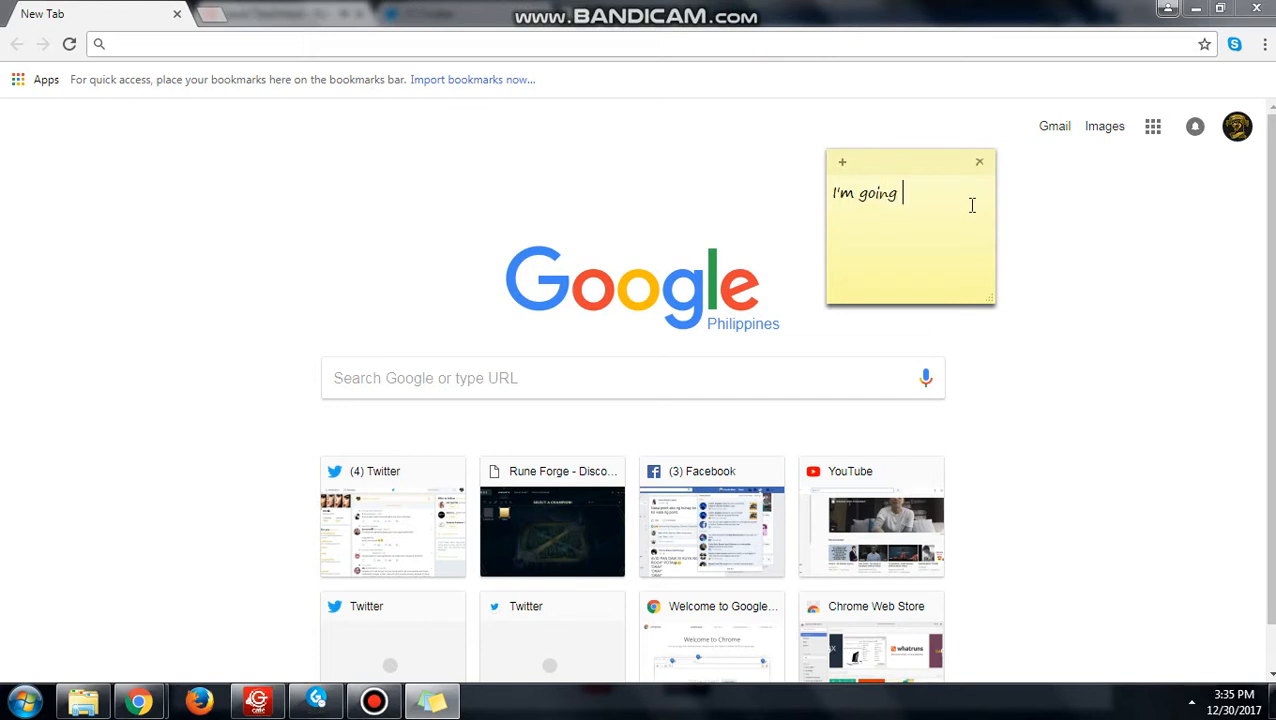
type("to show you how to")
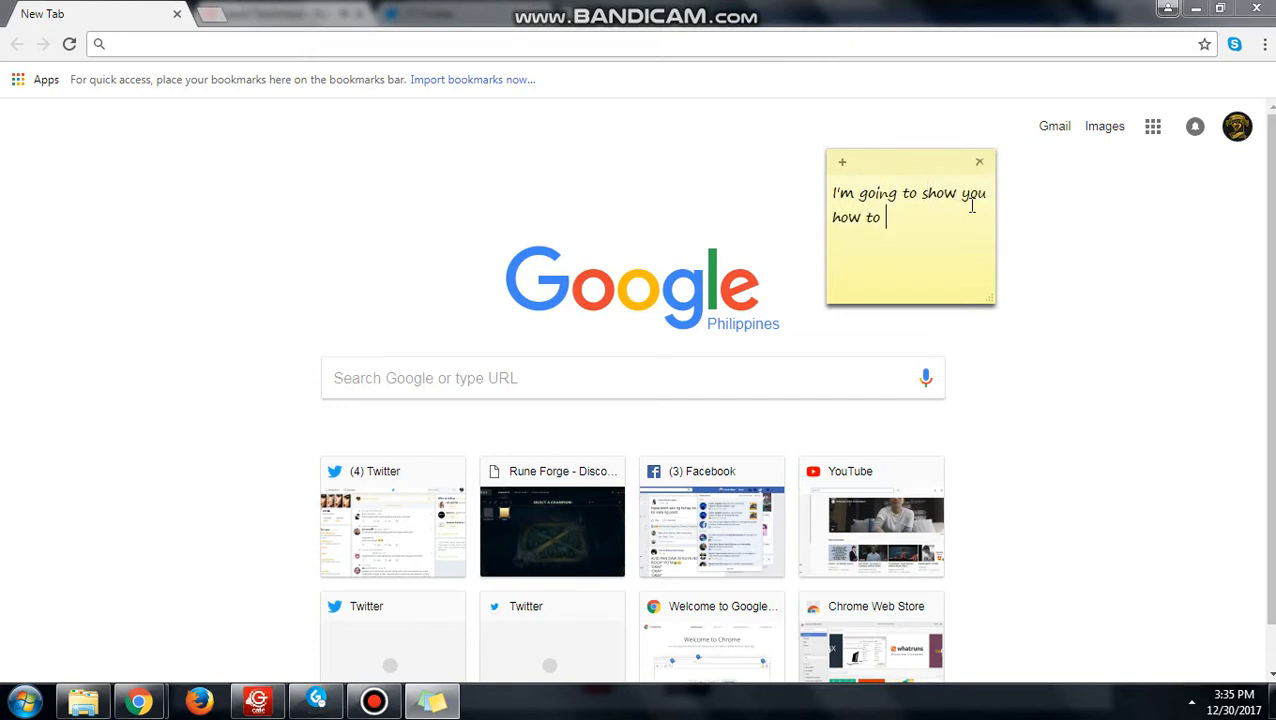
type("download")
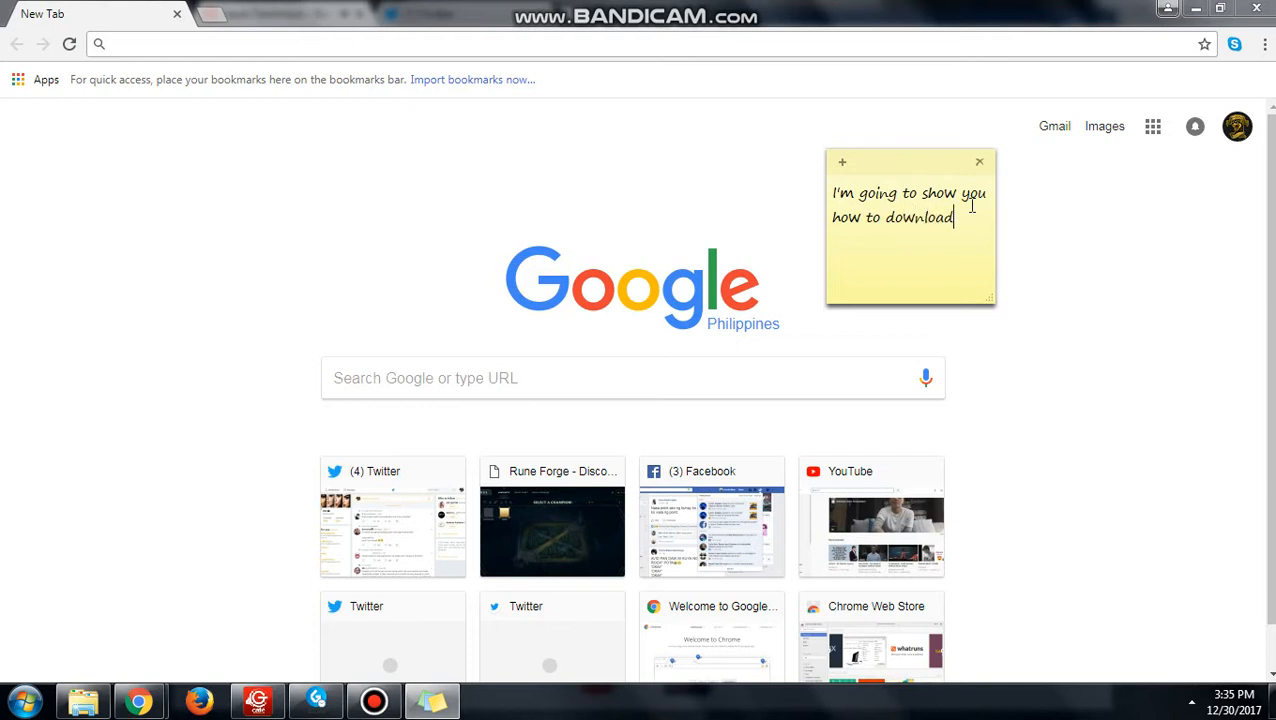
type("pics f")
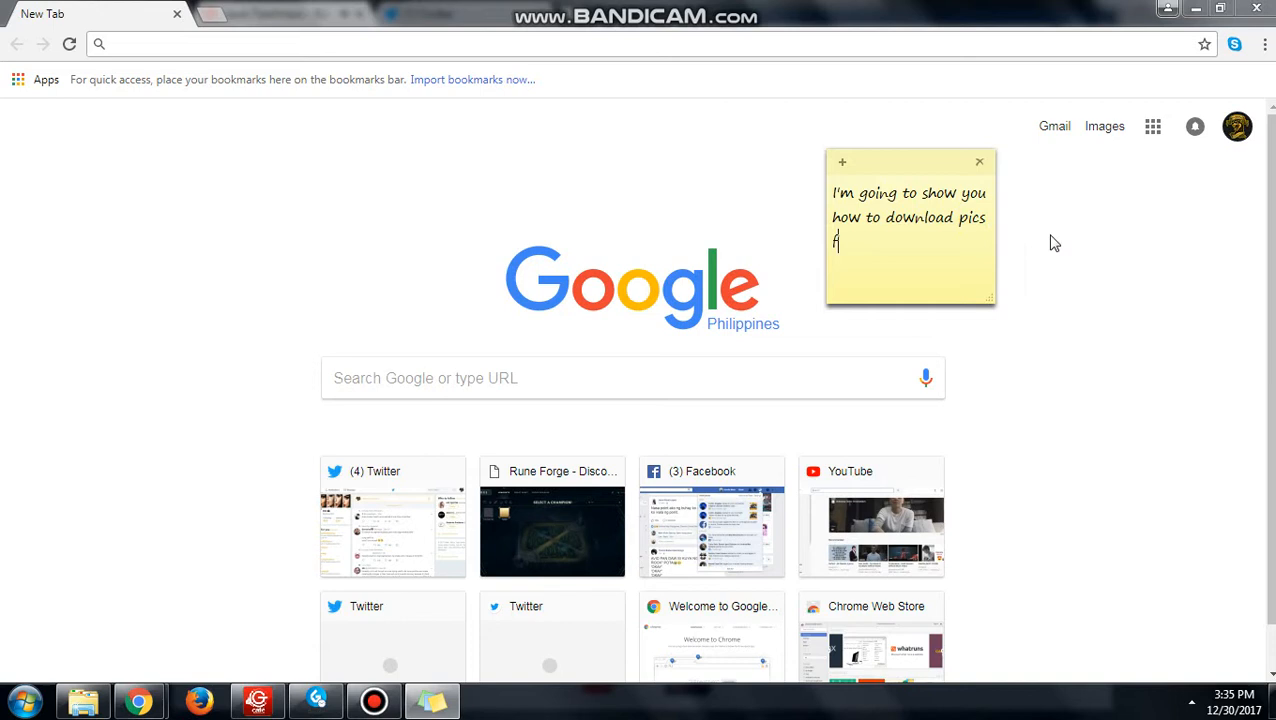
type("rom twitter")
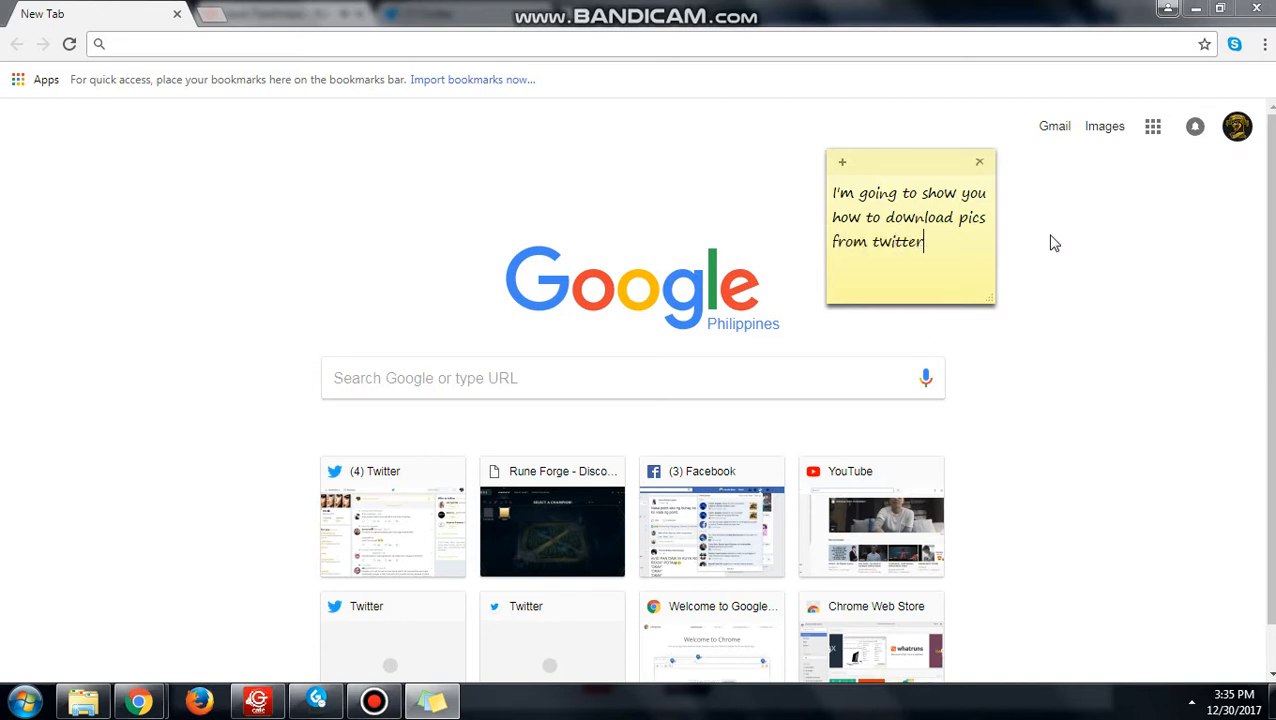
key("BackSpace")
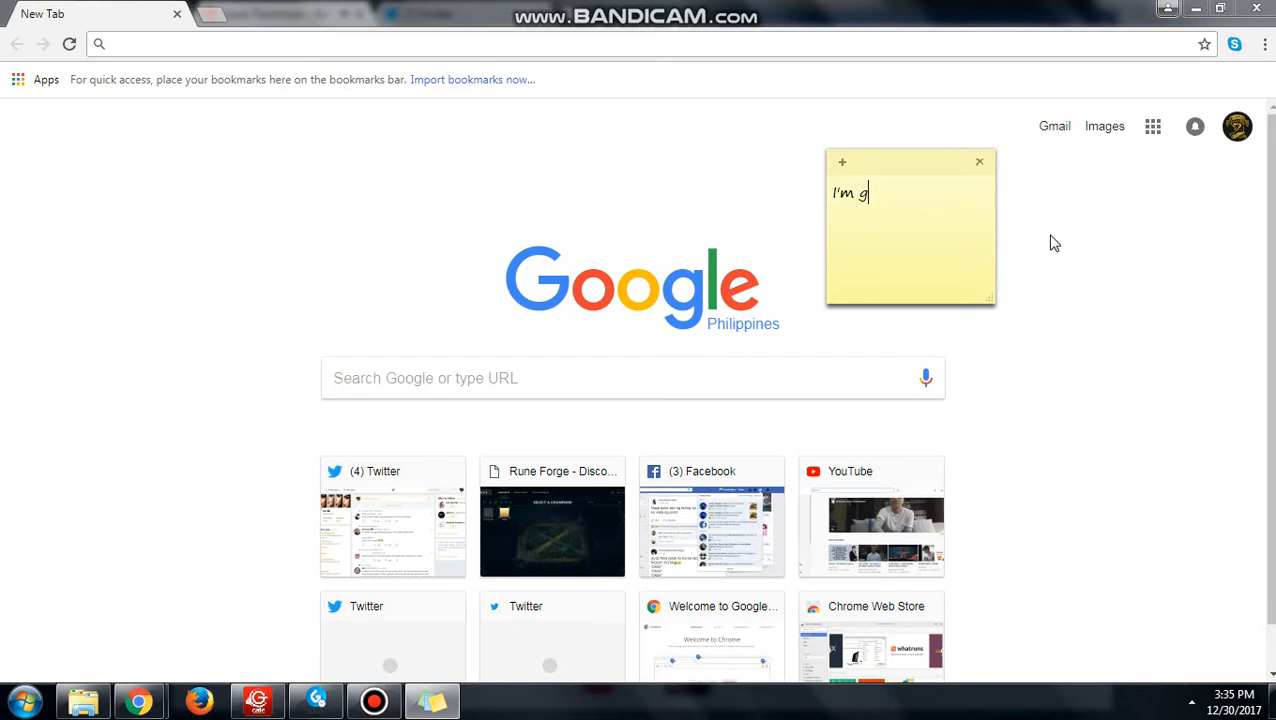
Rewrite the note: first type mobile.twitter.com or just click on the description below.
type("fis")
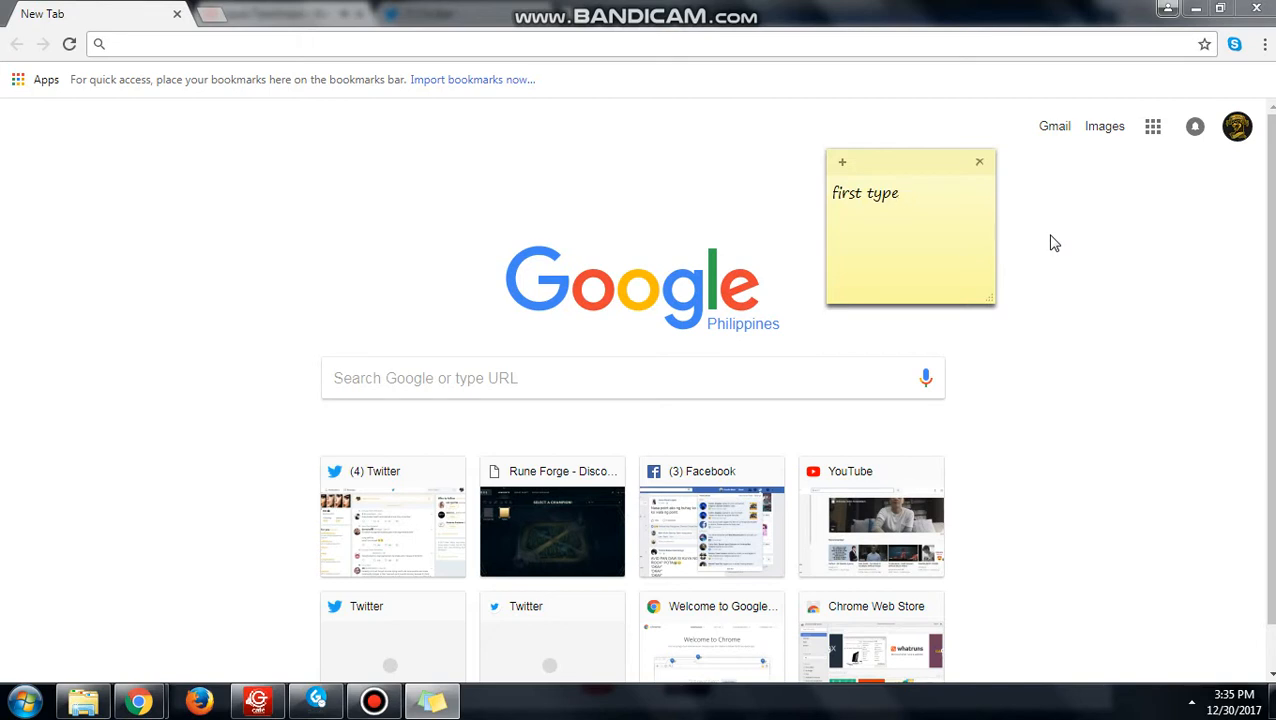
type("mobile.twi")
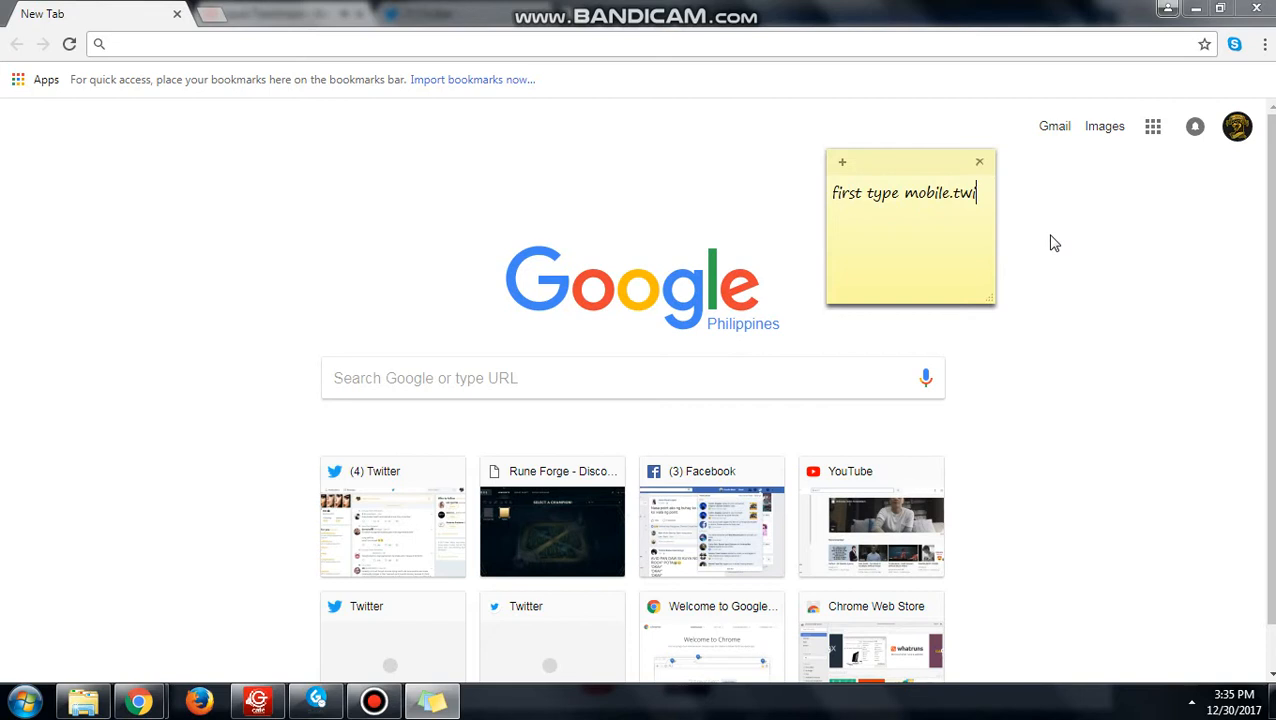
type("tter.co")
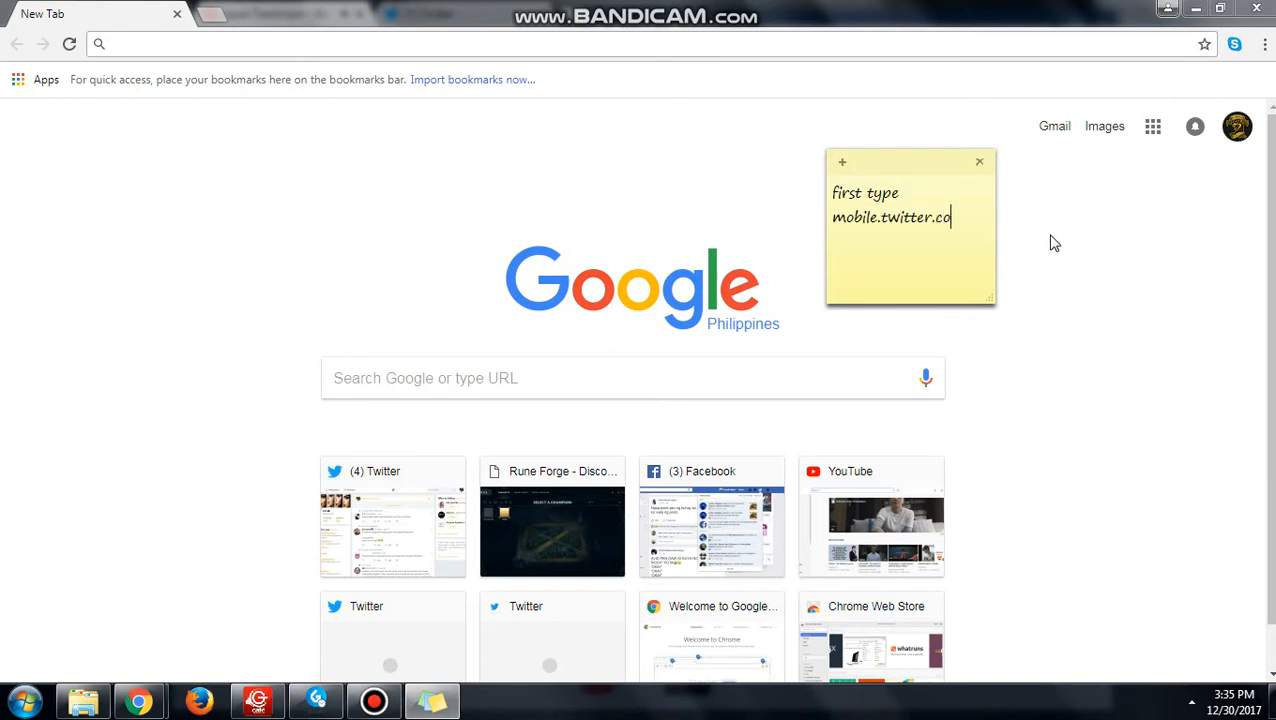
type("m or")
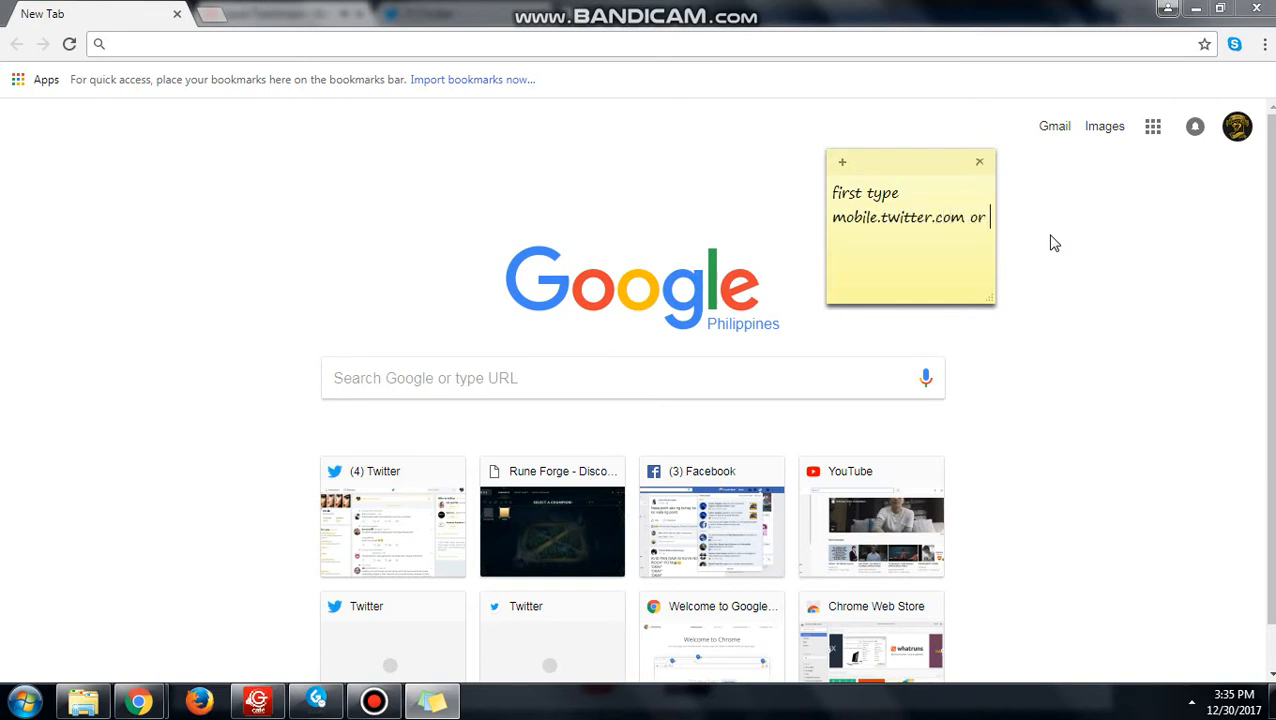
type("just")
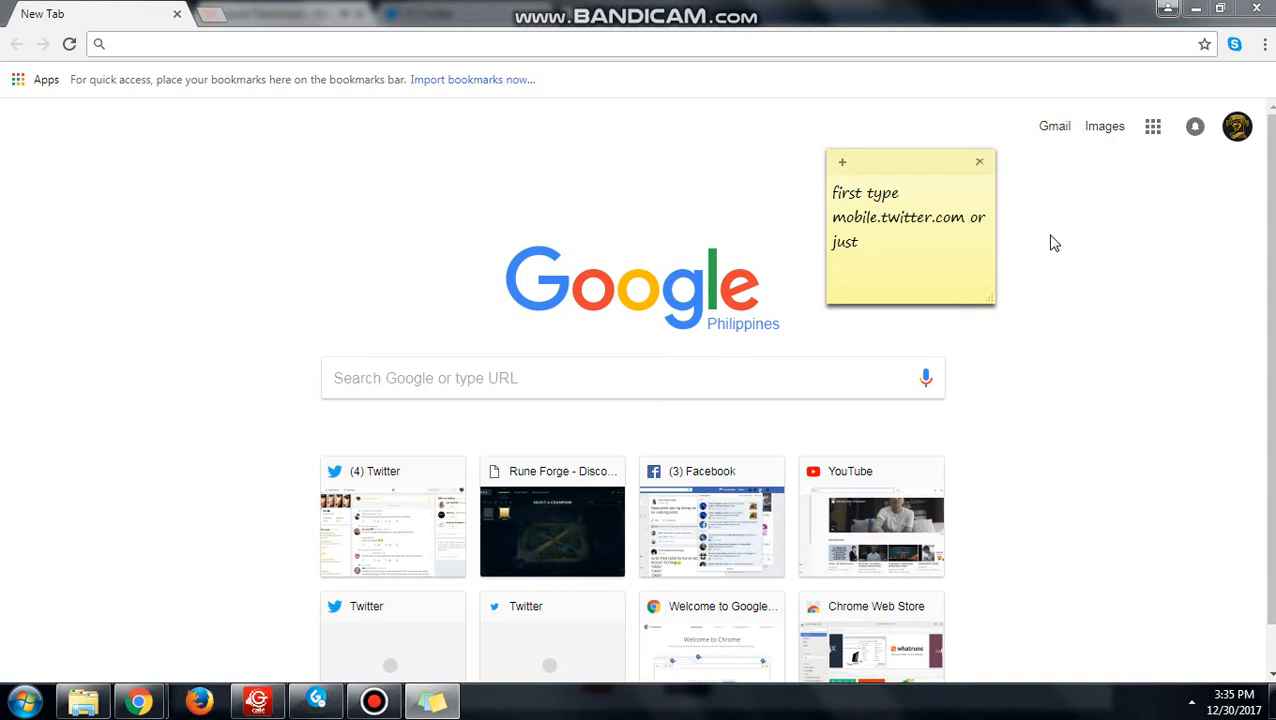
type("click on")
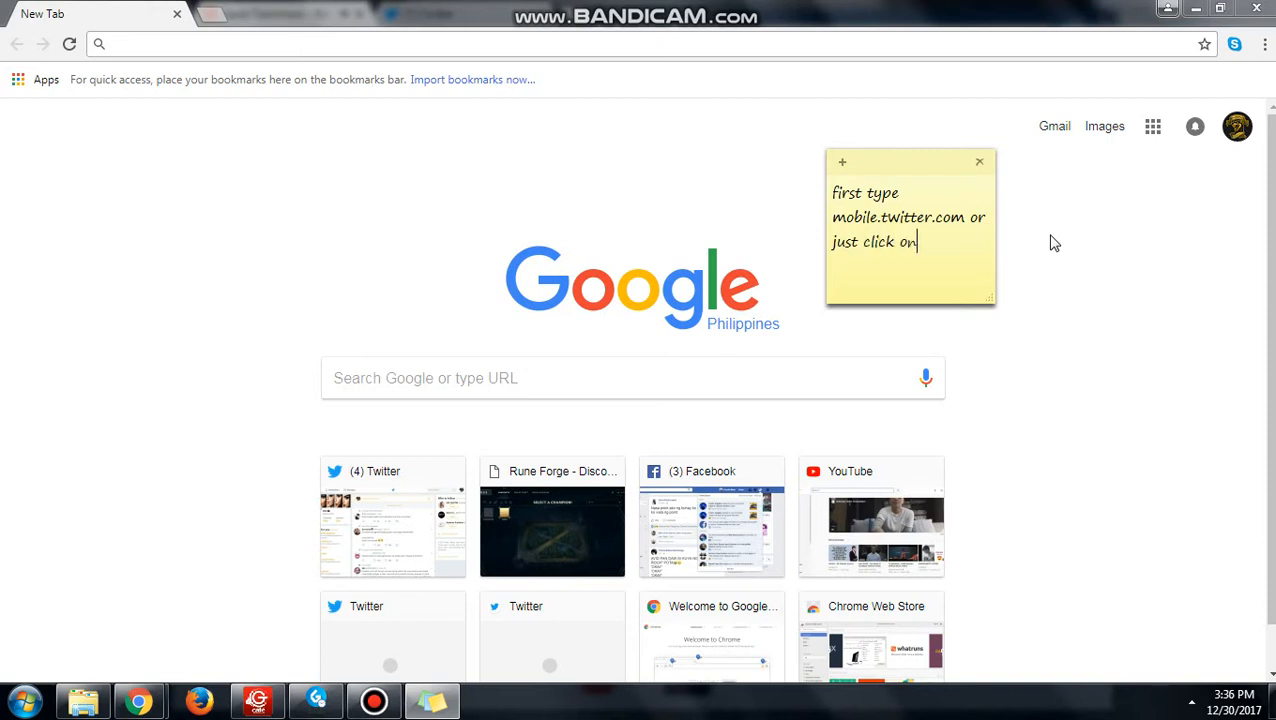
type("the description")
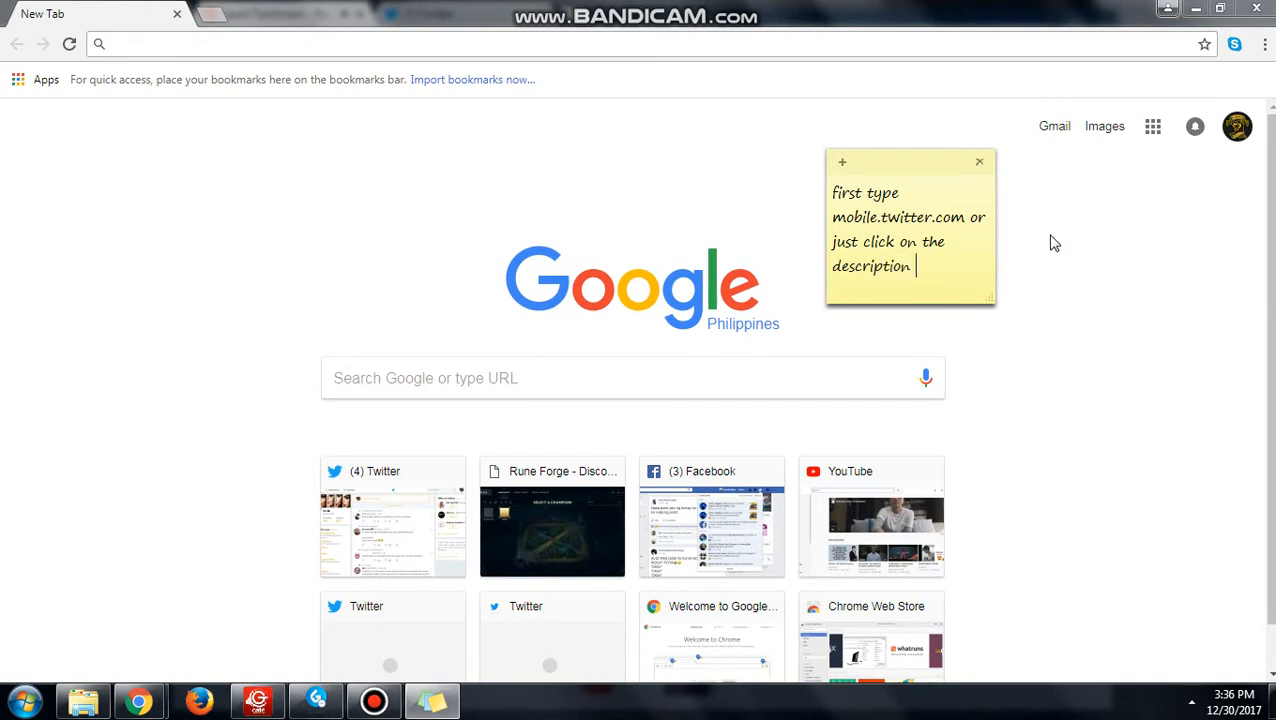
type("below")
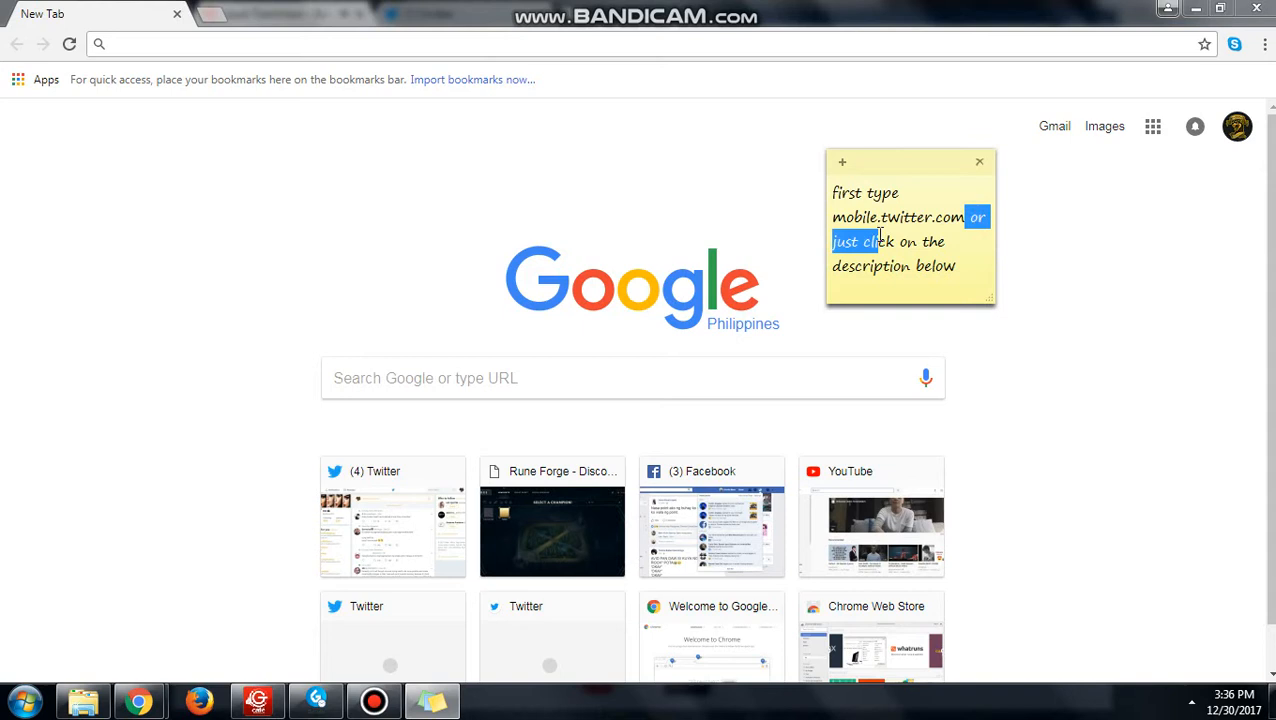
right_click(880, 240)
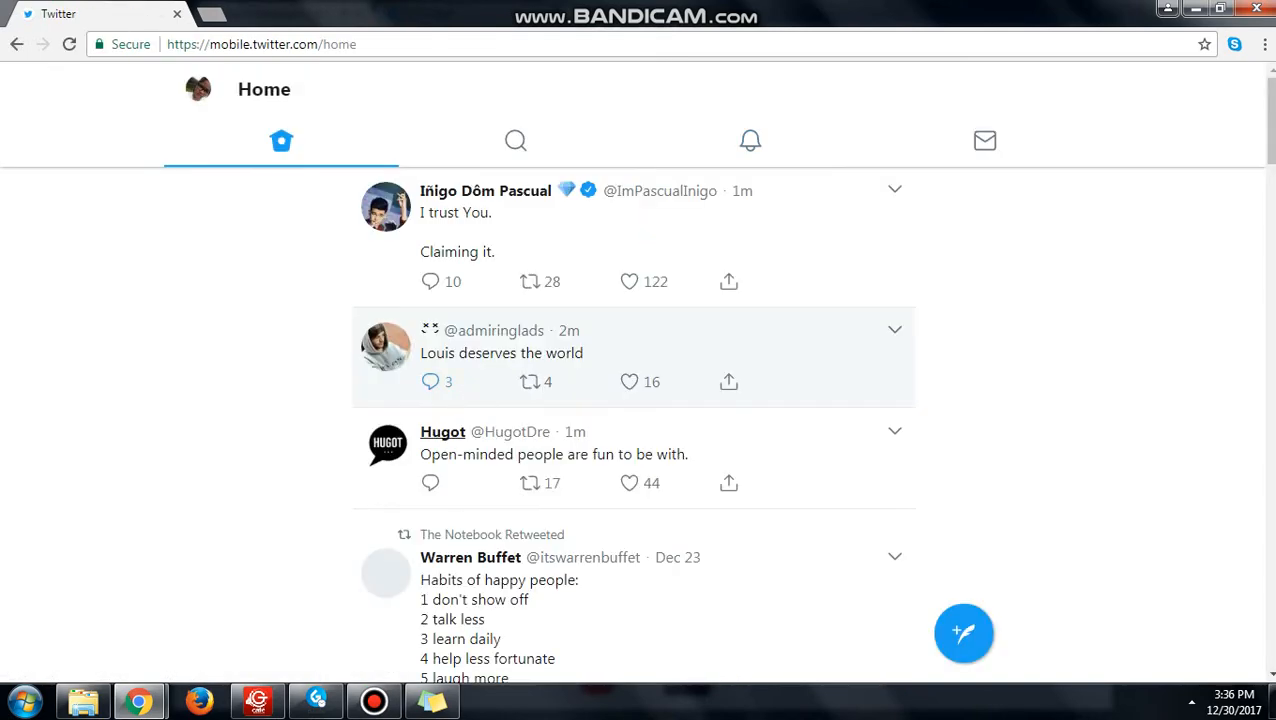
Scroll the home feed to the Pinocchio tweet and open its photo at full size.
scroll("down", 3)
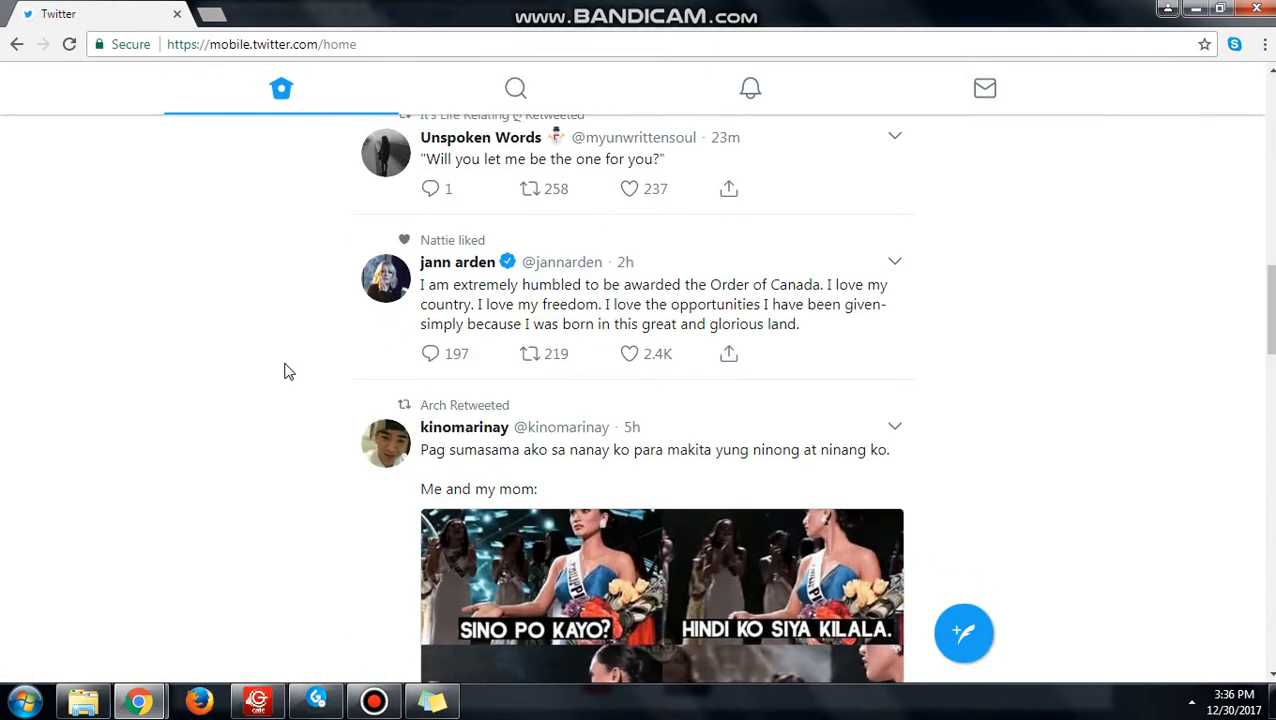
scroll("down", 3)
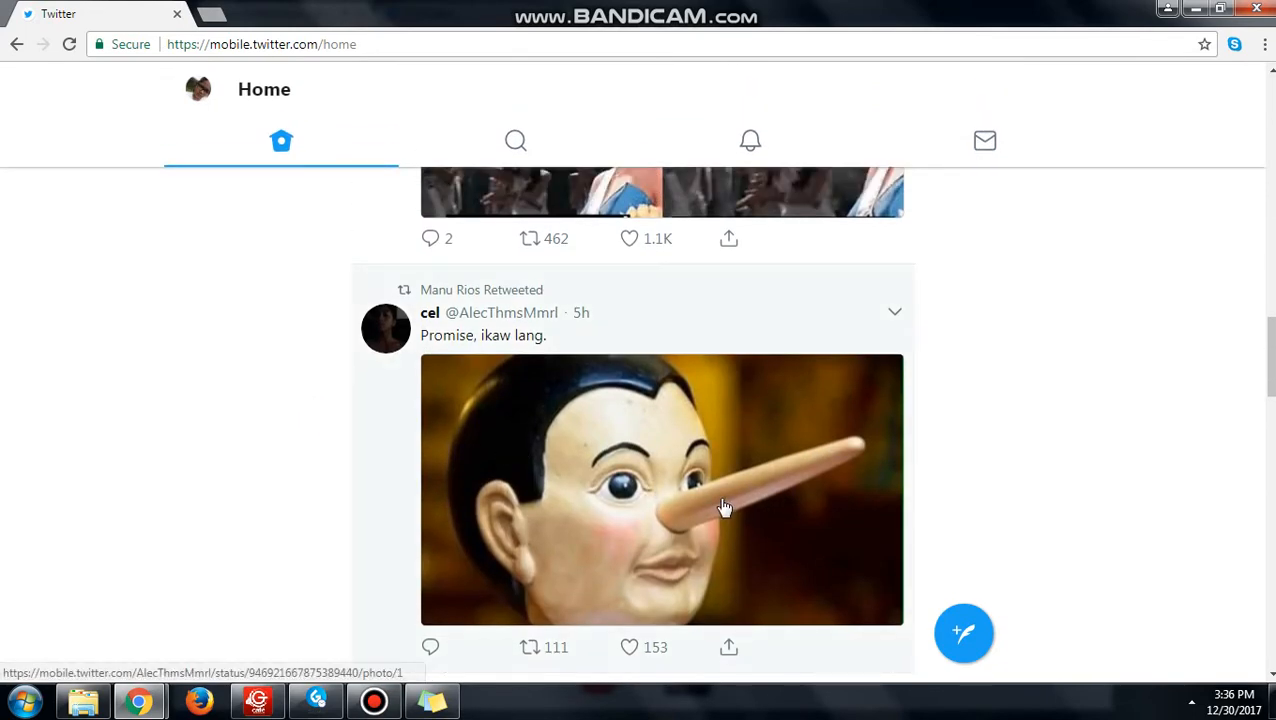
left_click(724, 508)
type("click on th")
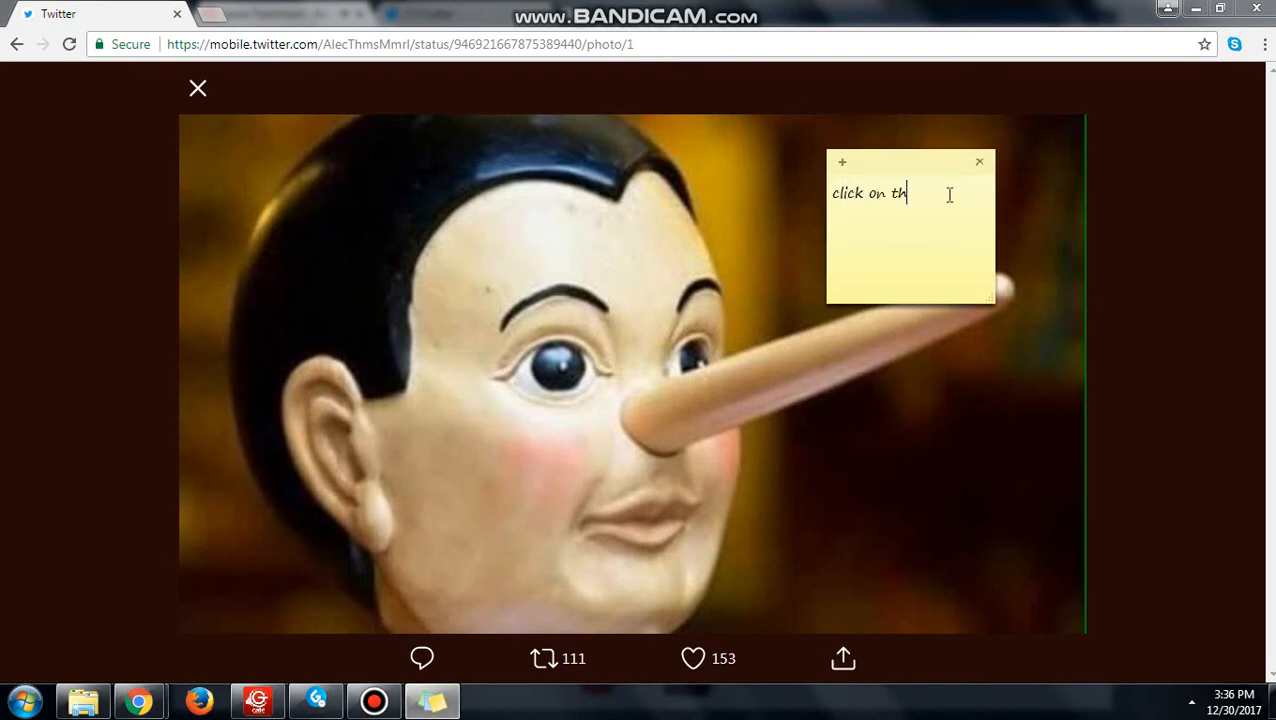
Note to right-click the enlarged Pinocchio photo for Chrome's image options.
type("I mean righ")
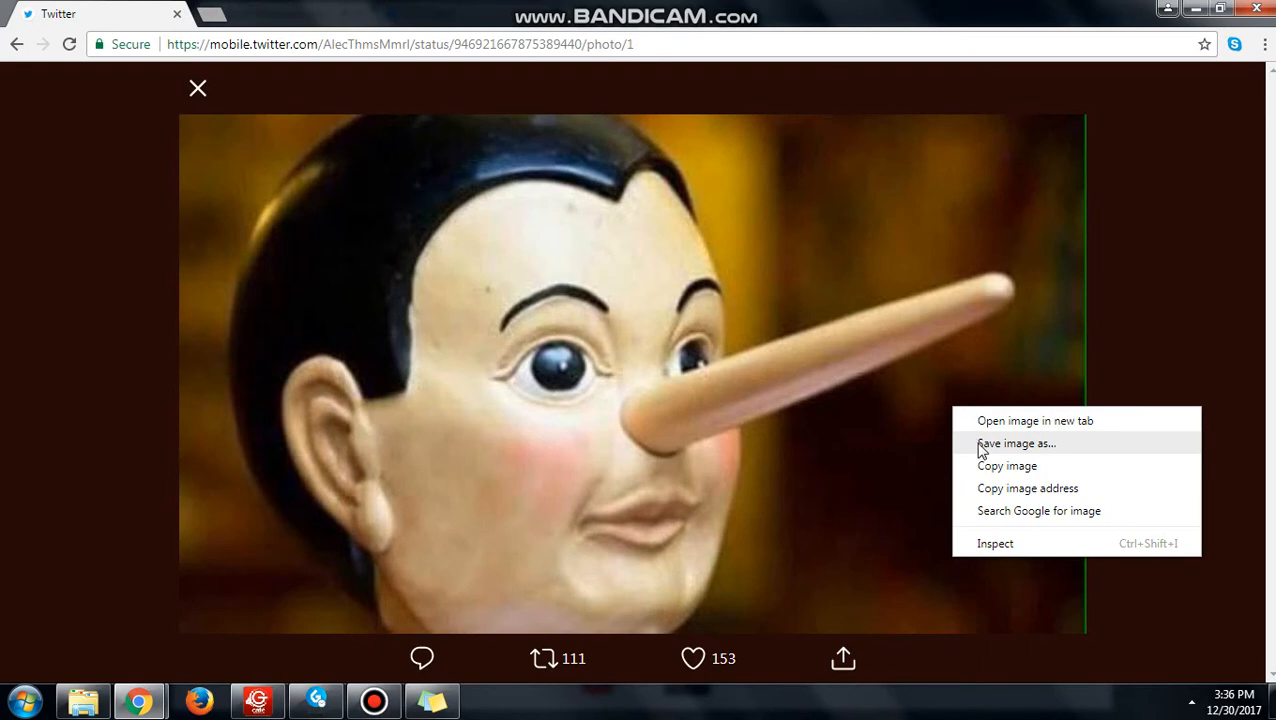
Save the Pinocchio photo as a JPEG into the Downloads folder, noting 'save image' as you go.
left_click(1016, 444)
type("a")
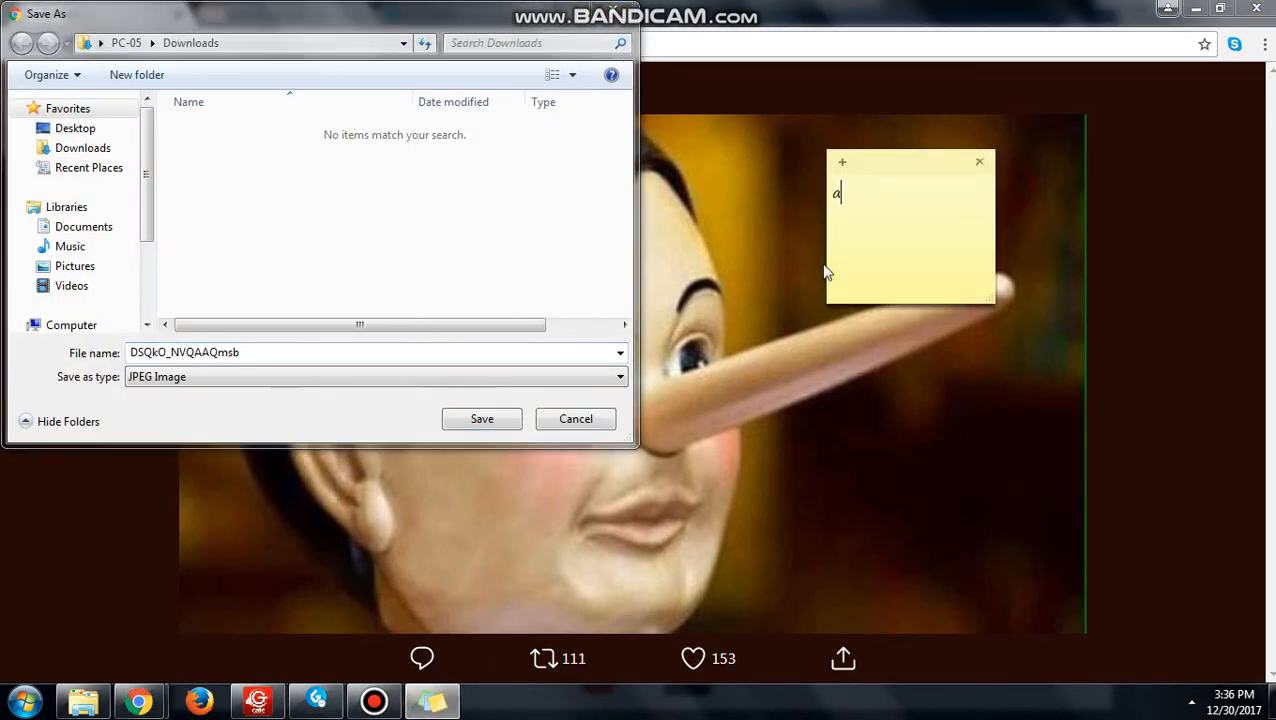
type("nd save")
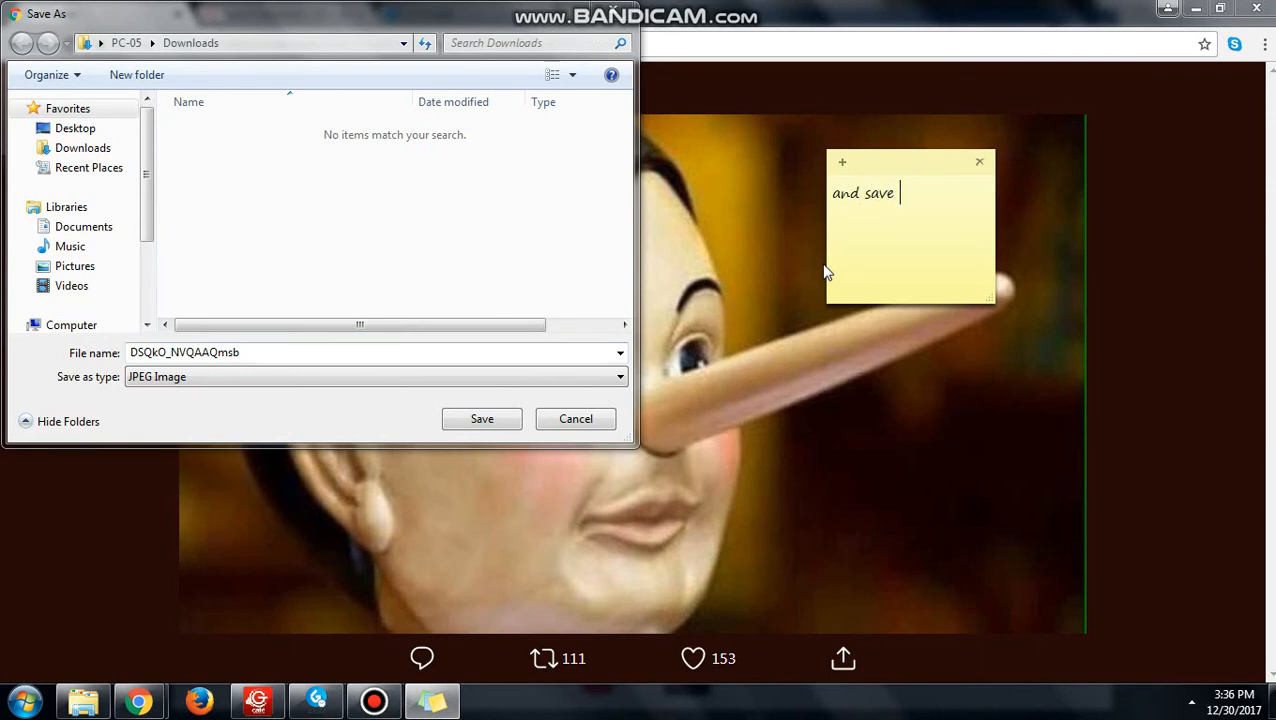
type("image")
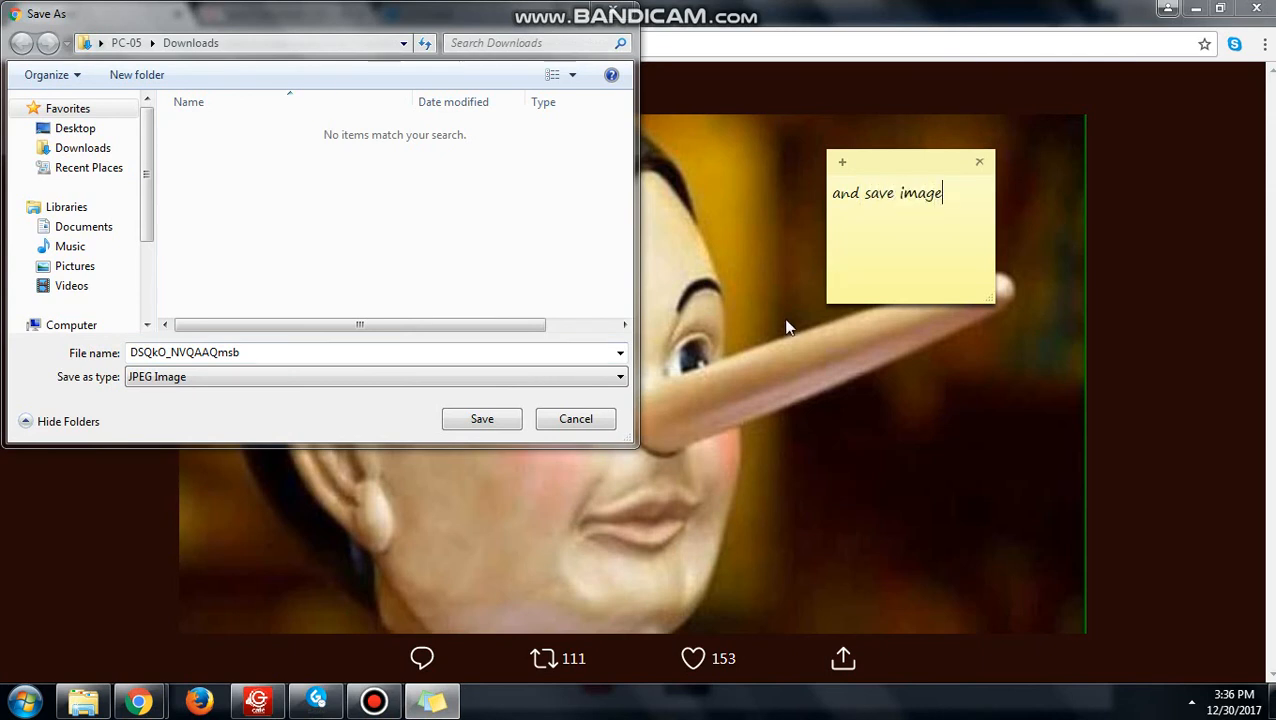
left_click(480, 418)
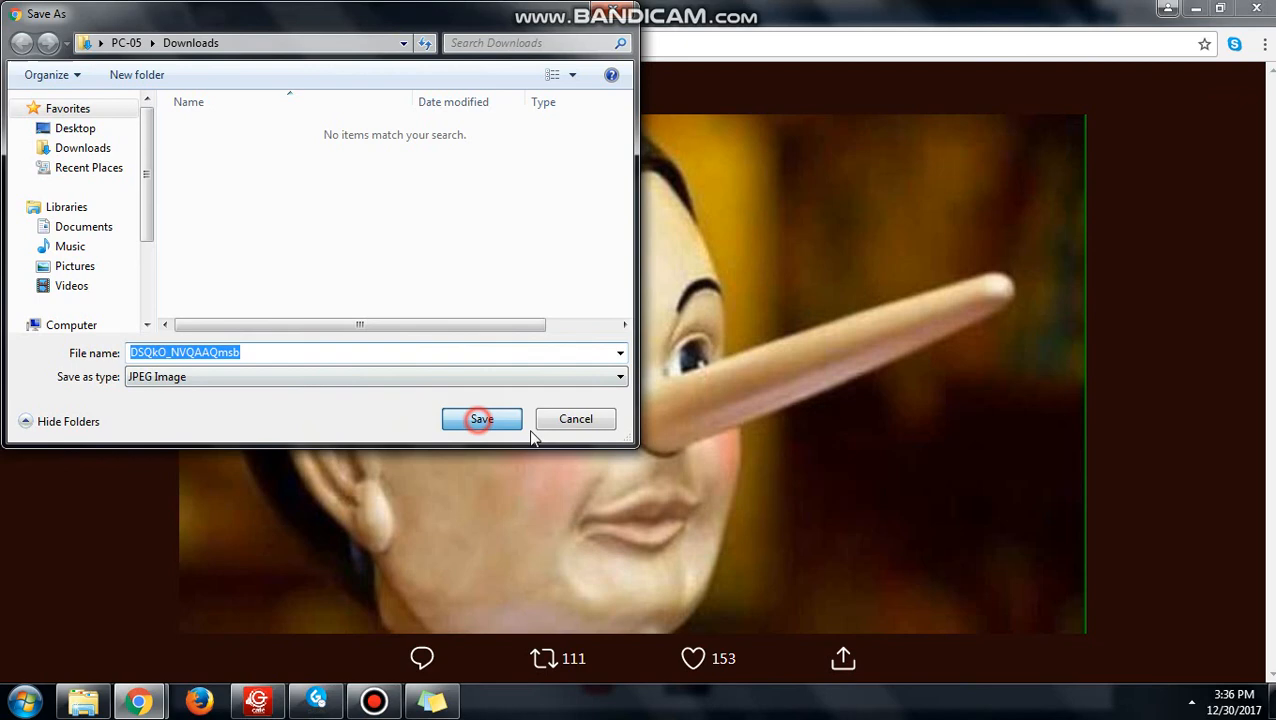
left_click(480, 418)
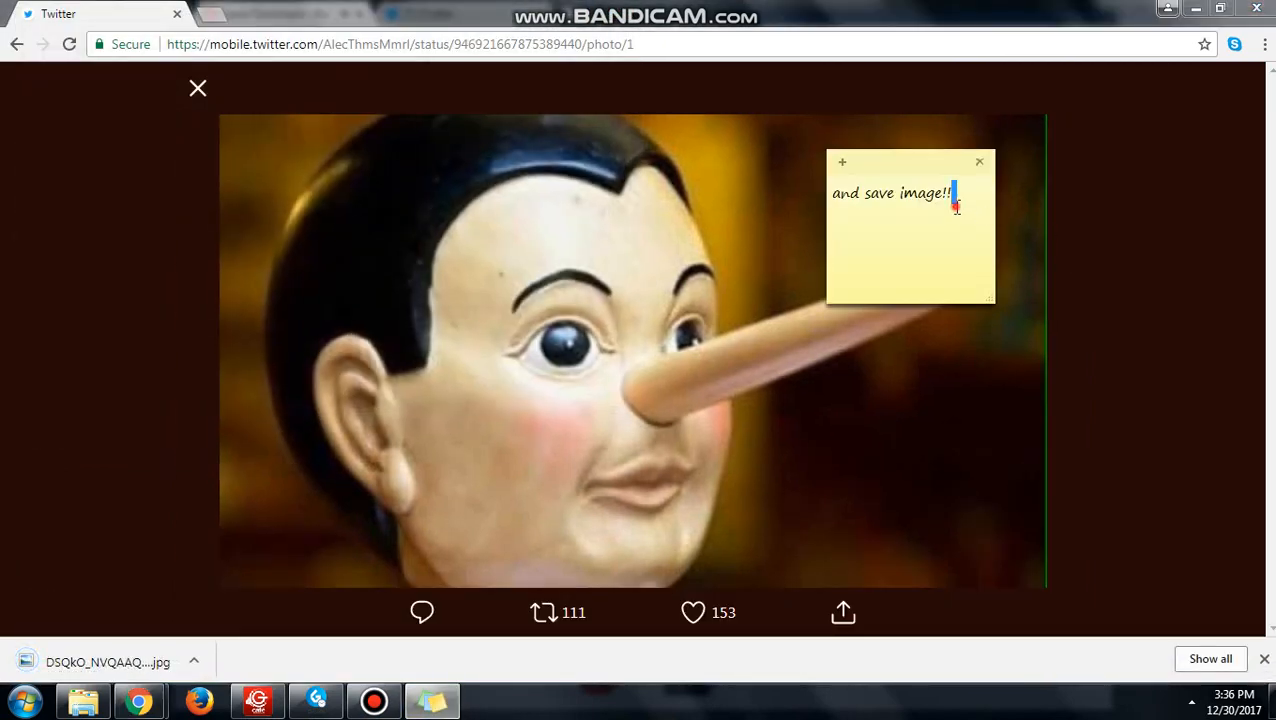
type("ther")
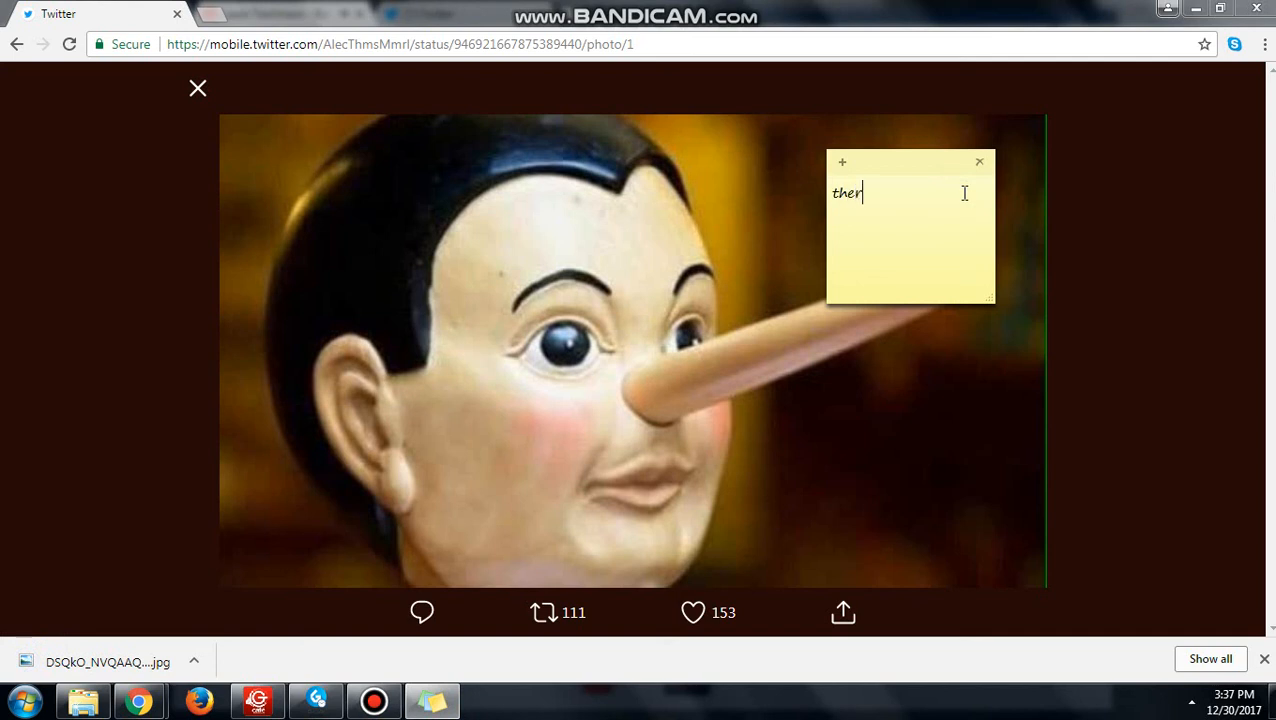